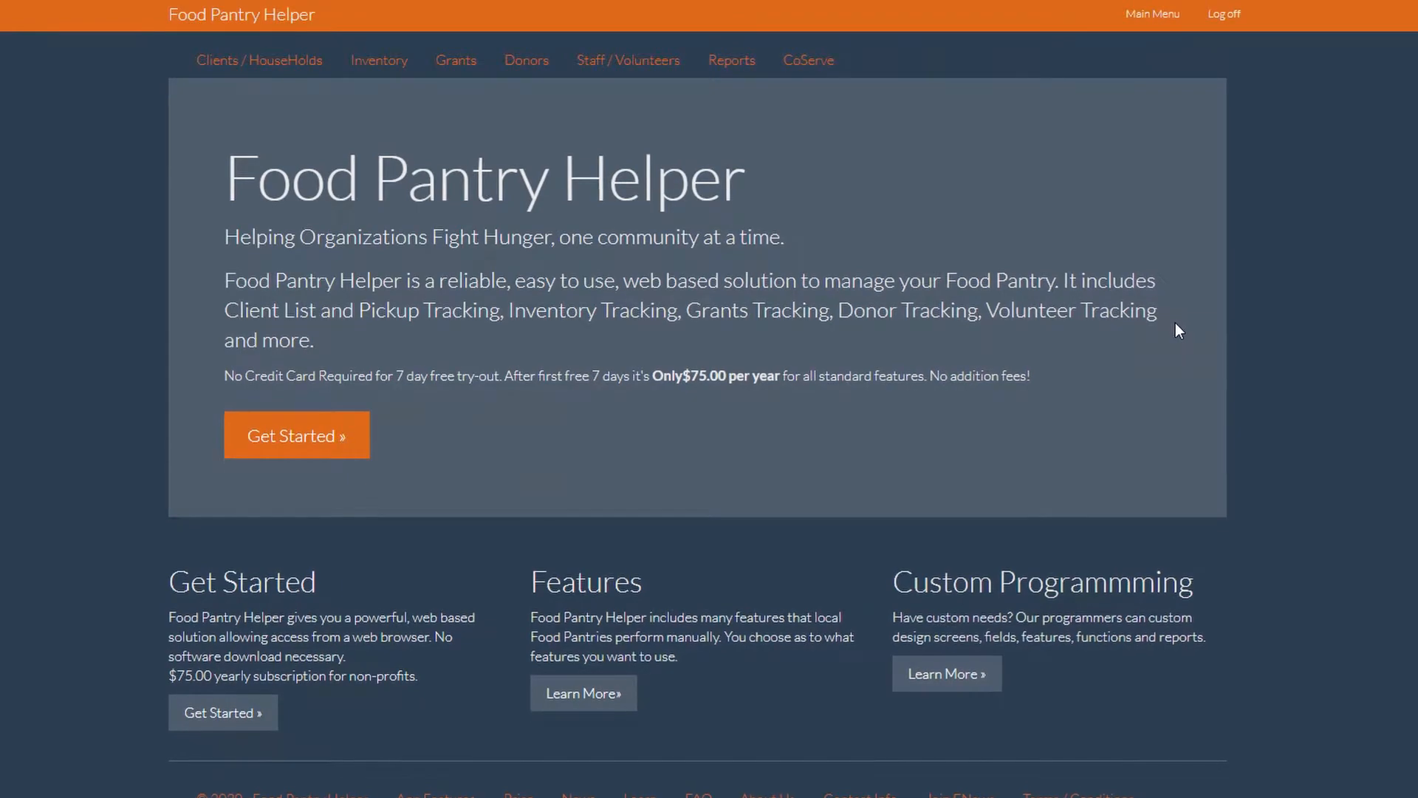
# Step: Go to the Main Menu showing the active subscription and tracking section options
pyautogui.click(1152, 13)
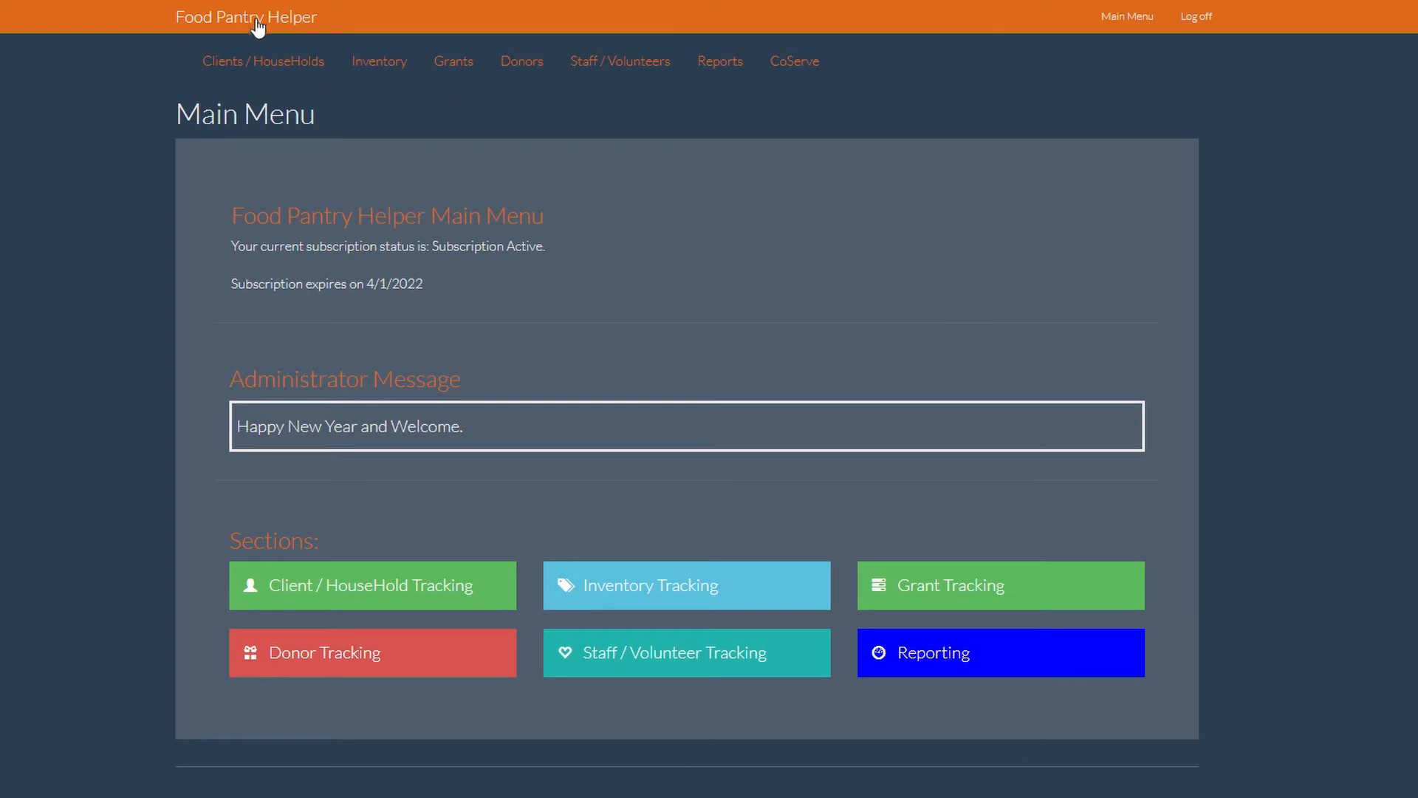
pyautogui.moveTo(372, 585)
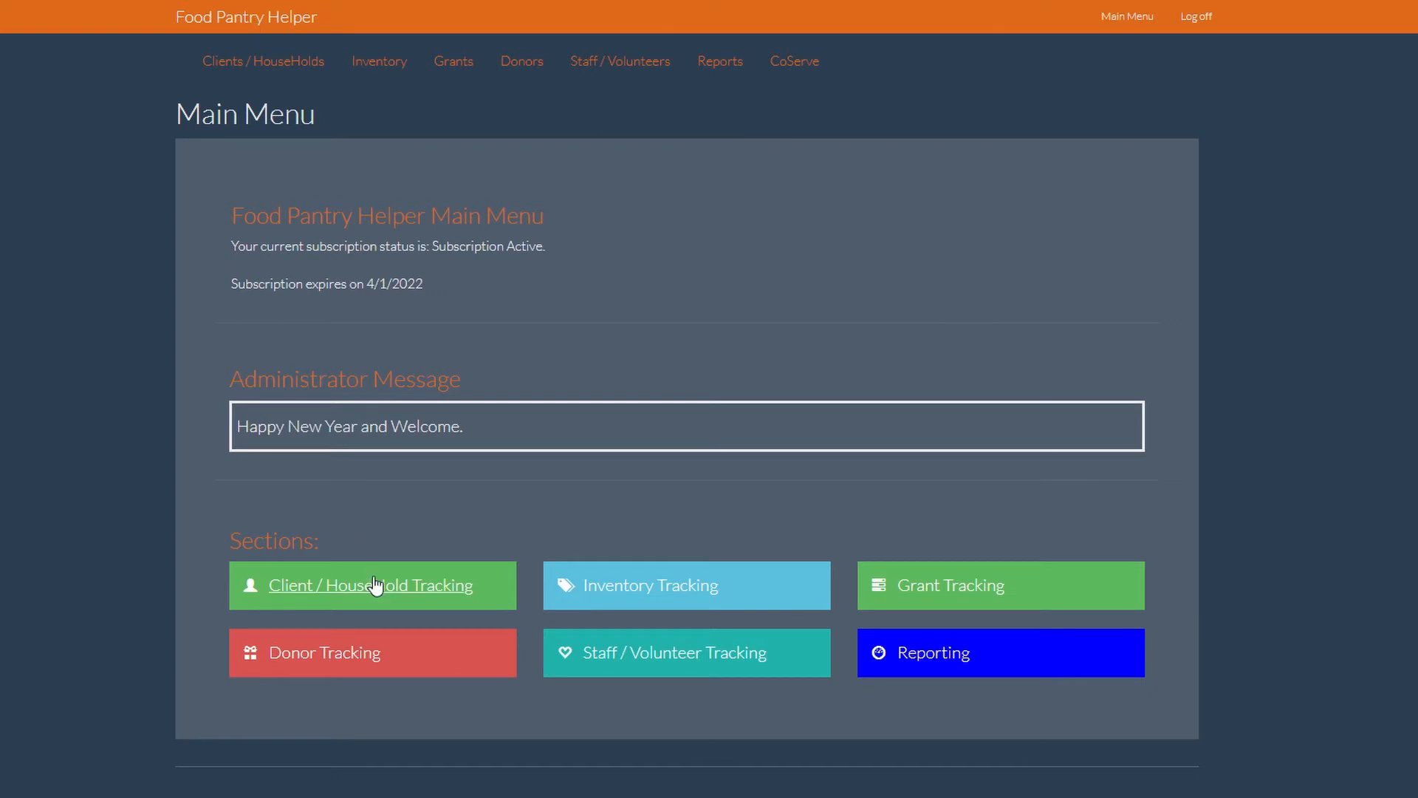
# Step: View the Client / HouseHold Tracking list with dates, action links and missing-data notes
pyautogui.click(369, 585)
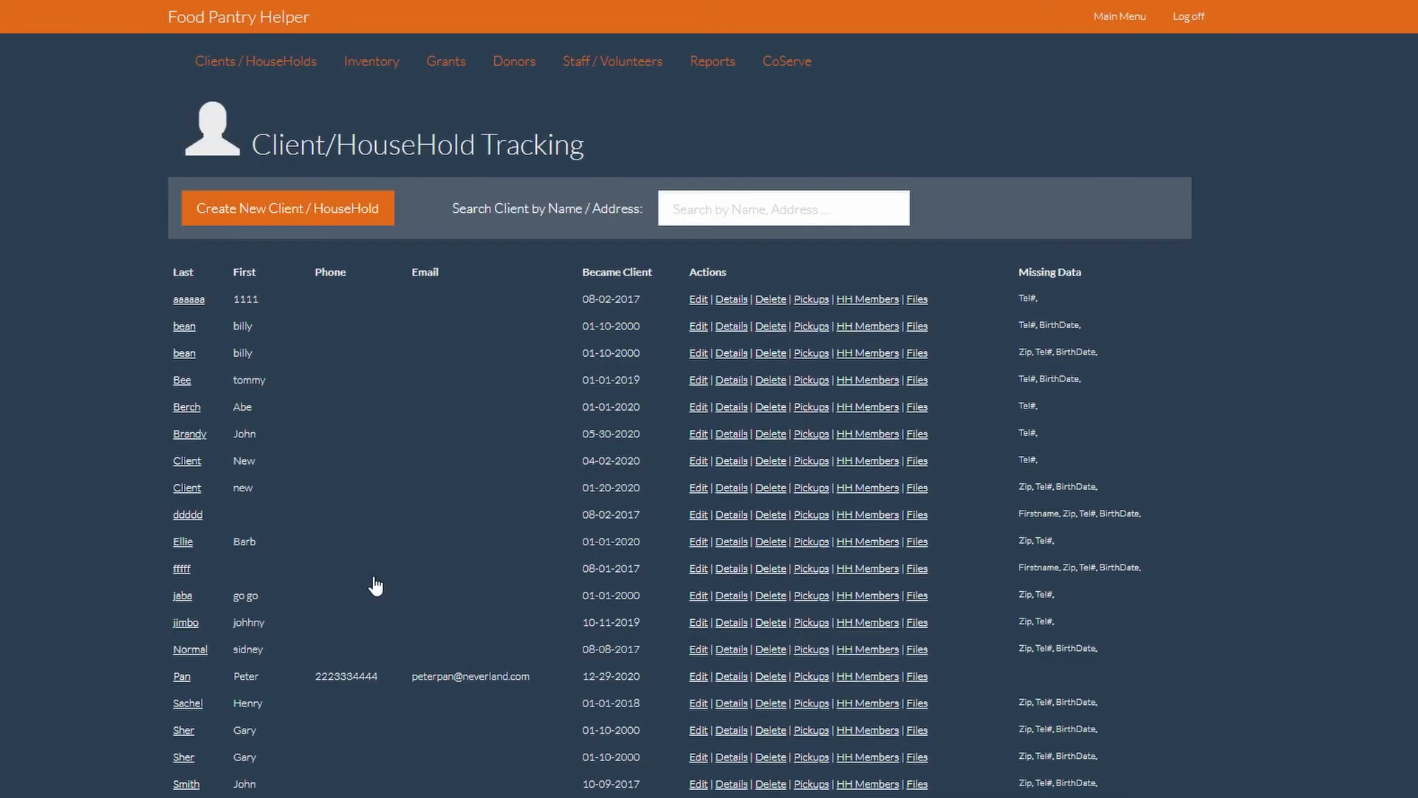
pyautogui.moveTo(660, 472)
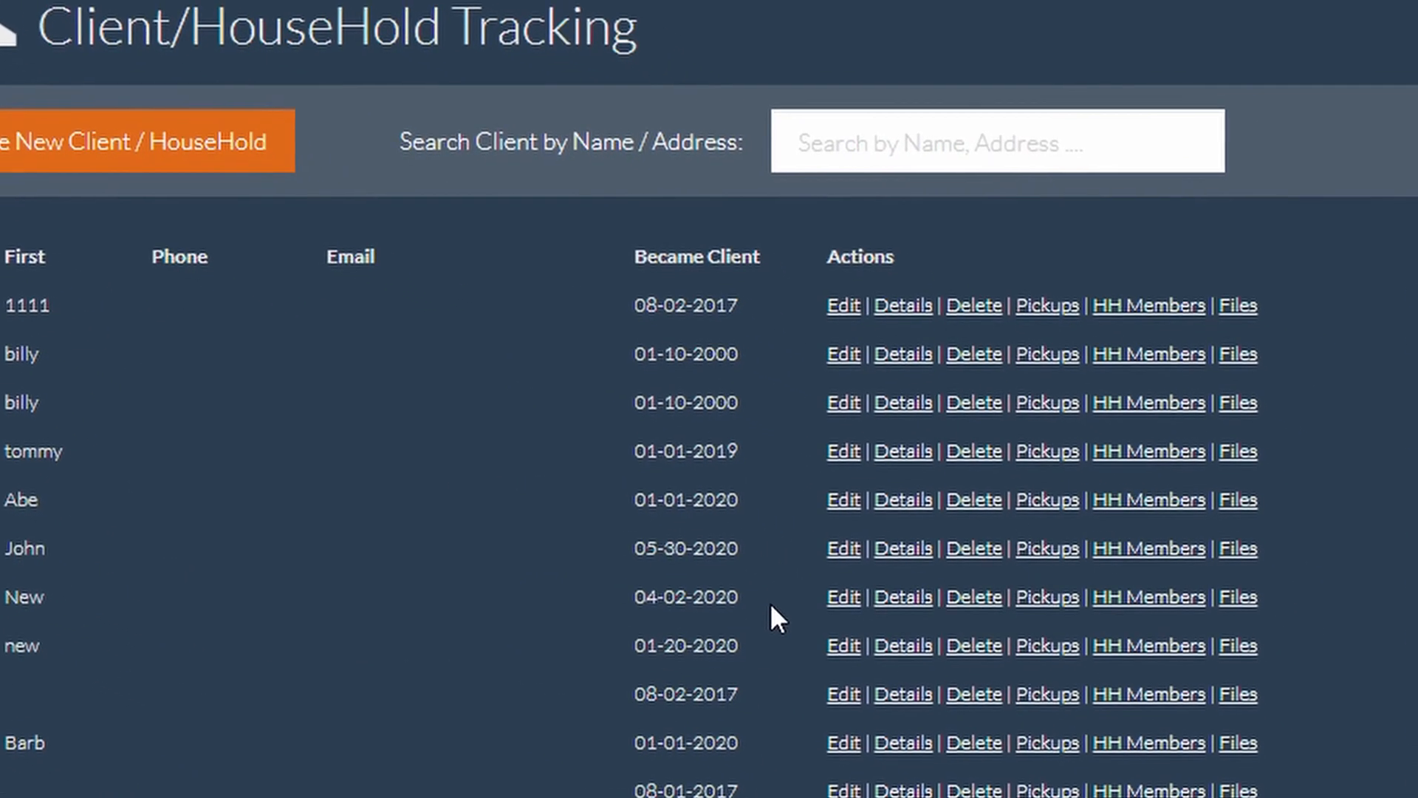
pyautogui.scroll(-3)
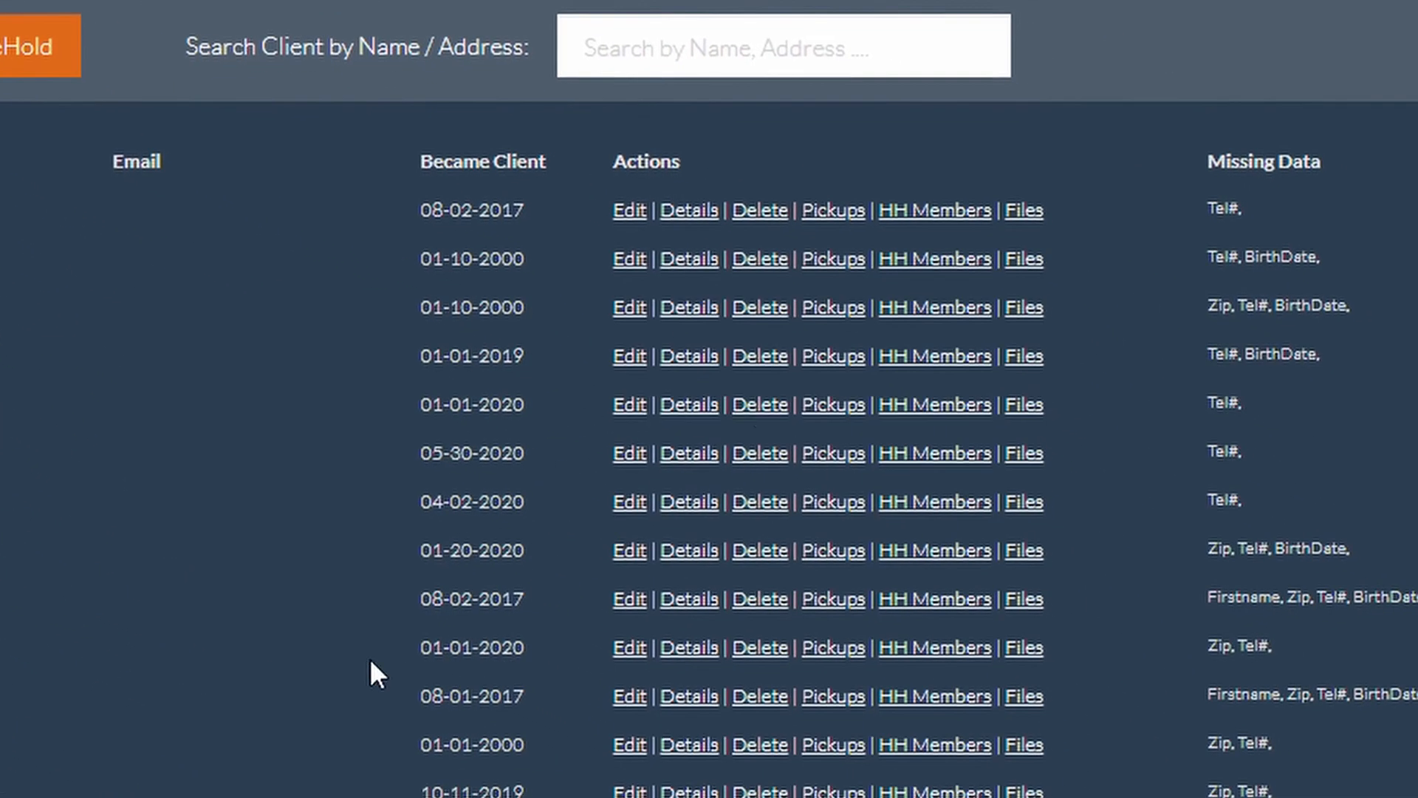
pyautogui.scroll(-3)
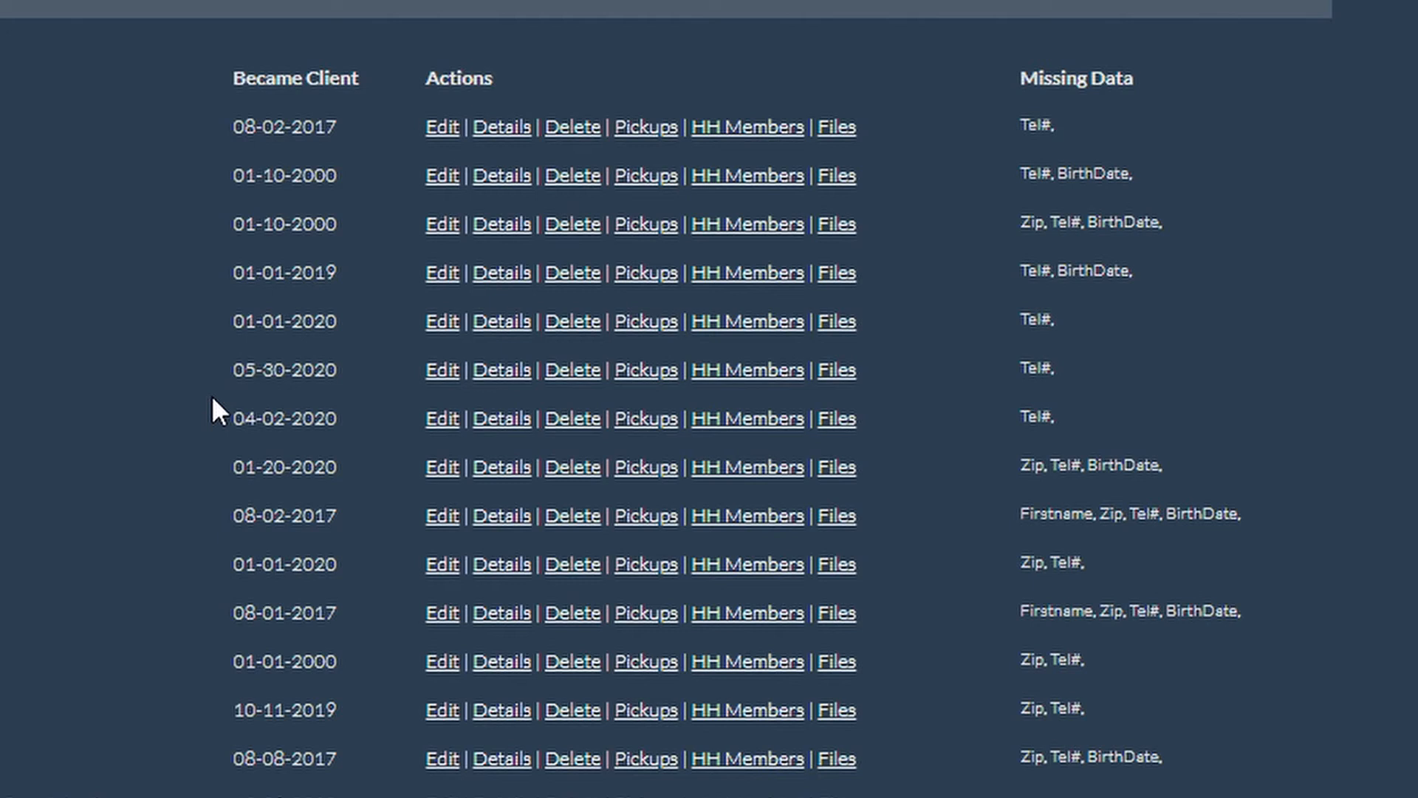
pyautogui.moveTo(64, 154)
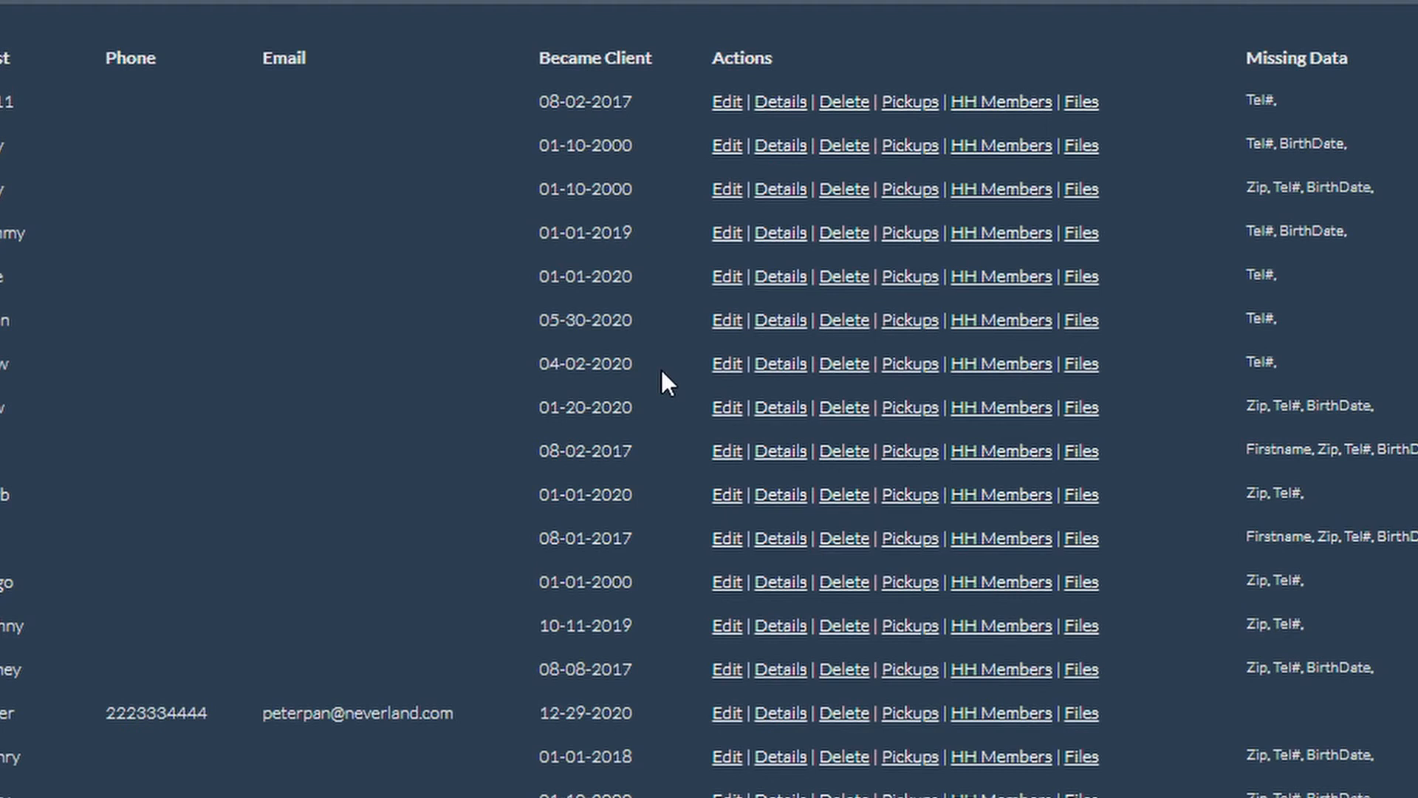
pyautogui.moveTo(727, 276)
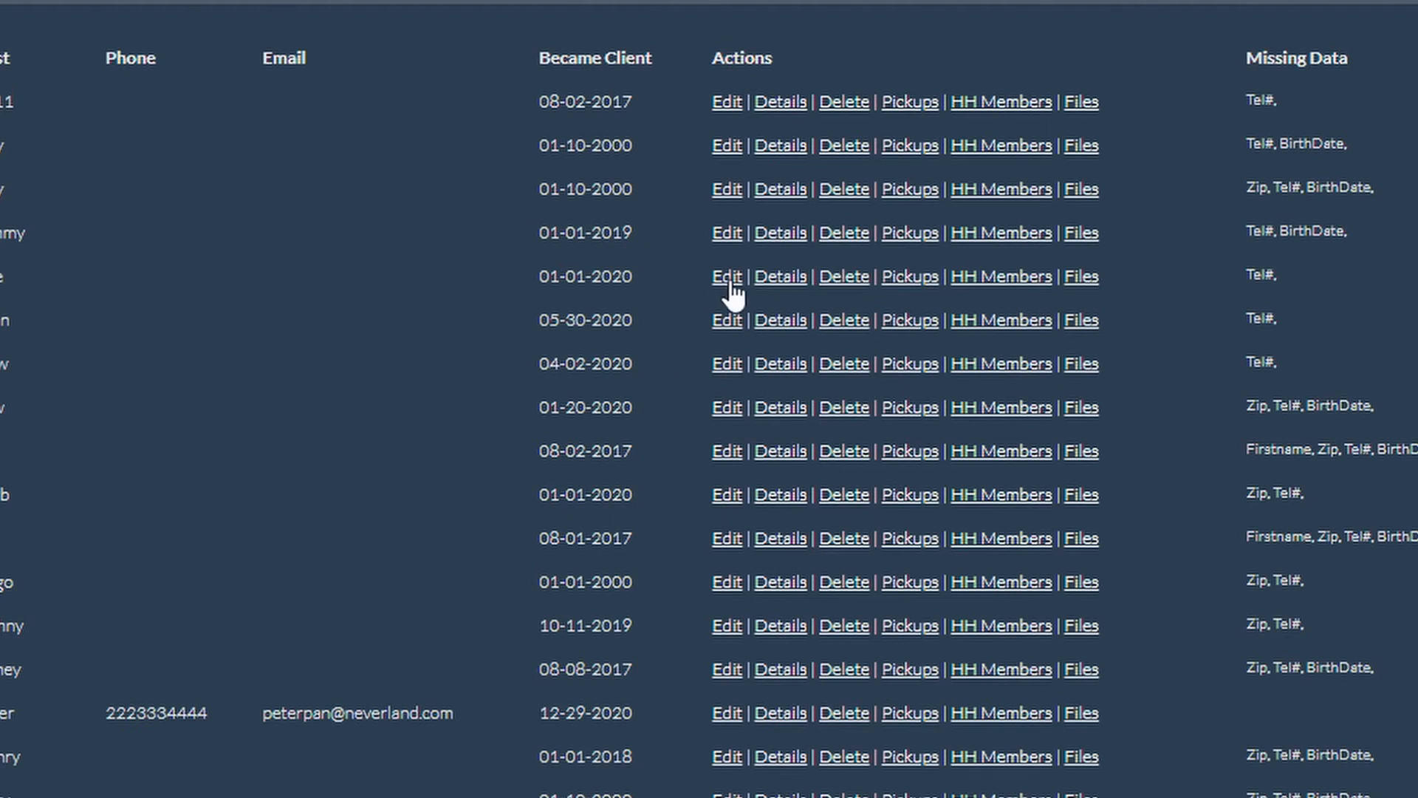
pyautogui.moveTo(527, 357)
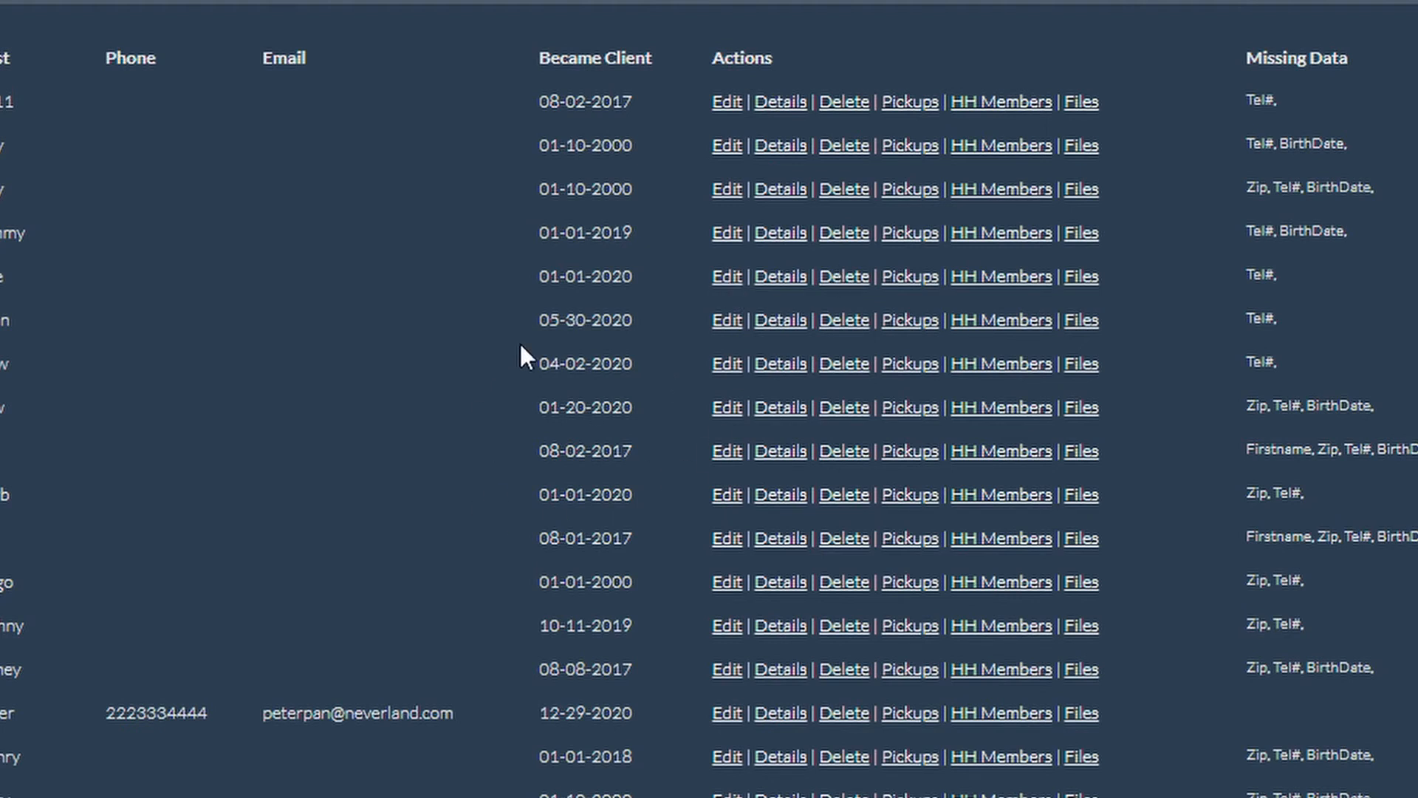
# Step: Visit the Inventory, Grants, Donors and Staff / Volunteers lists, ending on the December 2020 Reports Dashboard
pyautogui.click(380, 60)
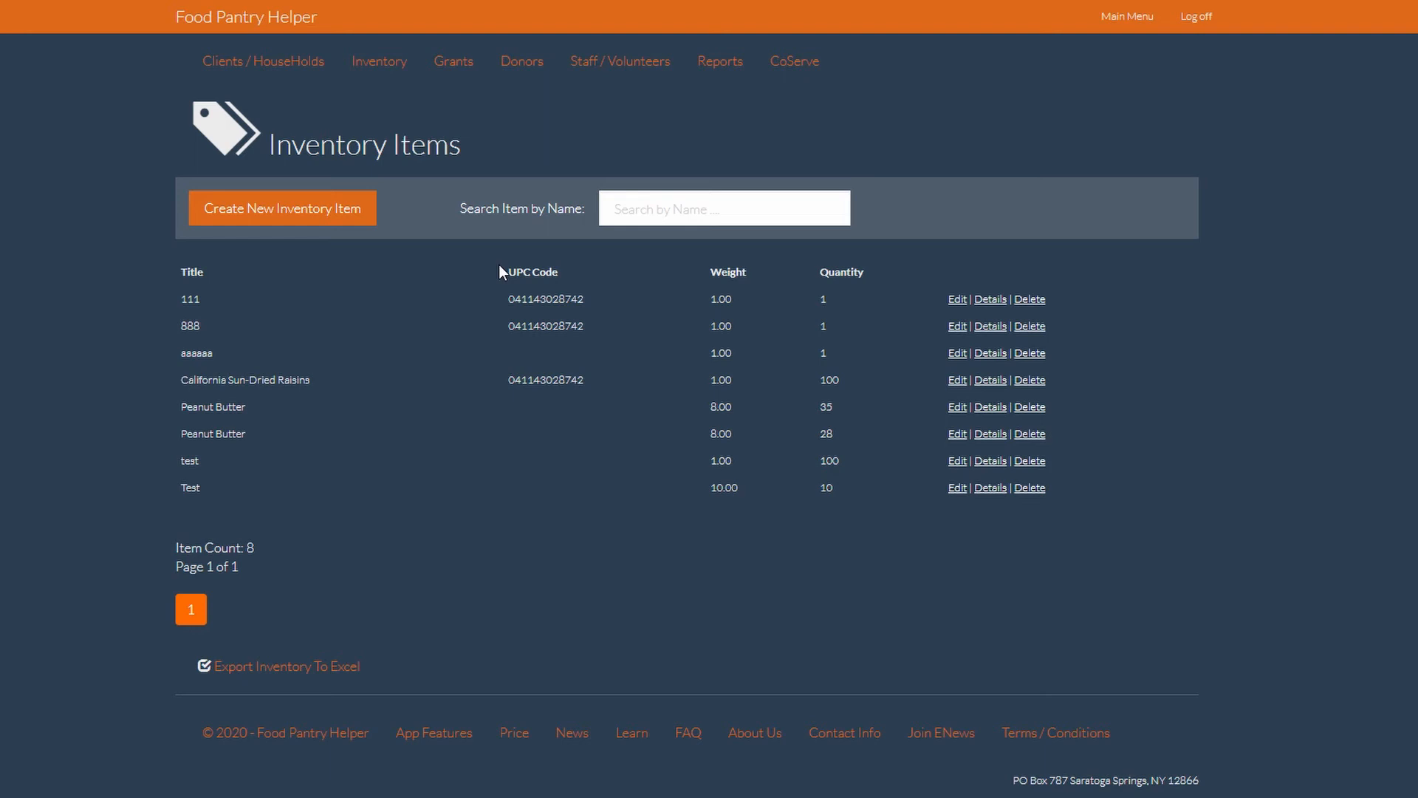
pyautogui.moveTo(522, 61)
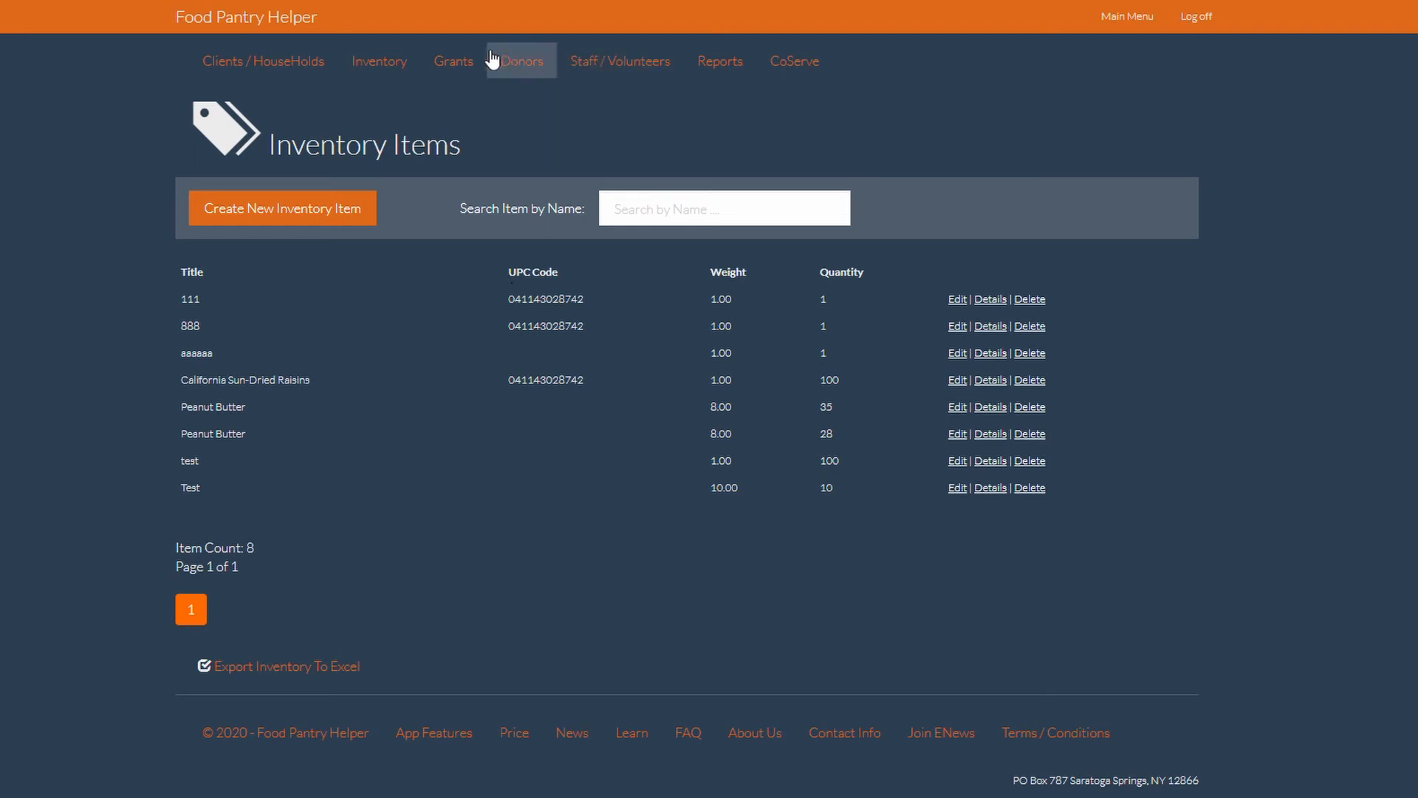
pyautogui.moveTo(454, 60)
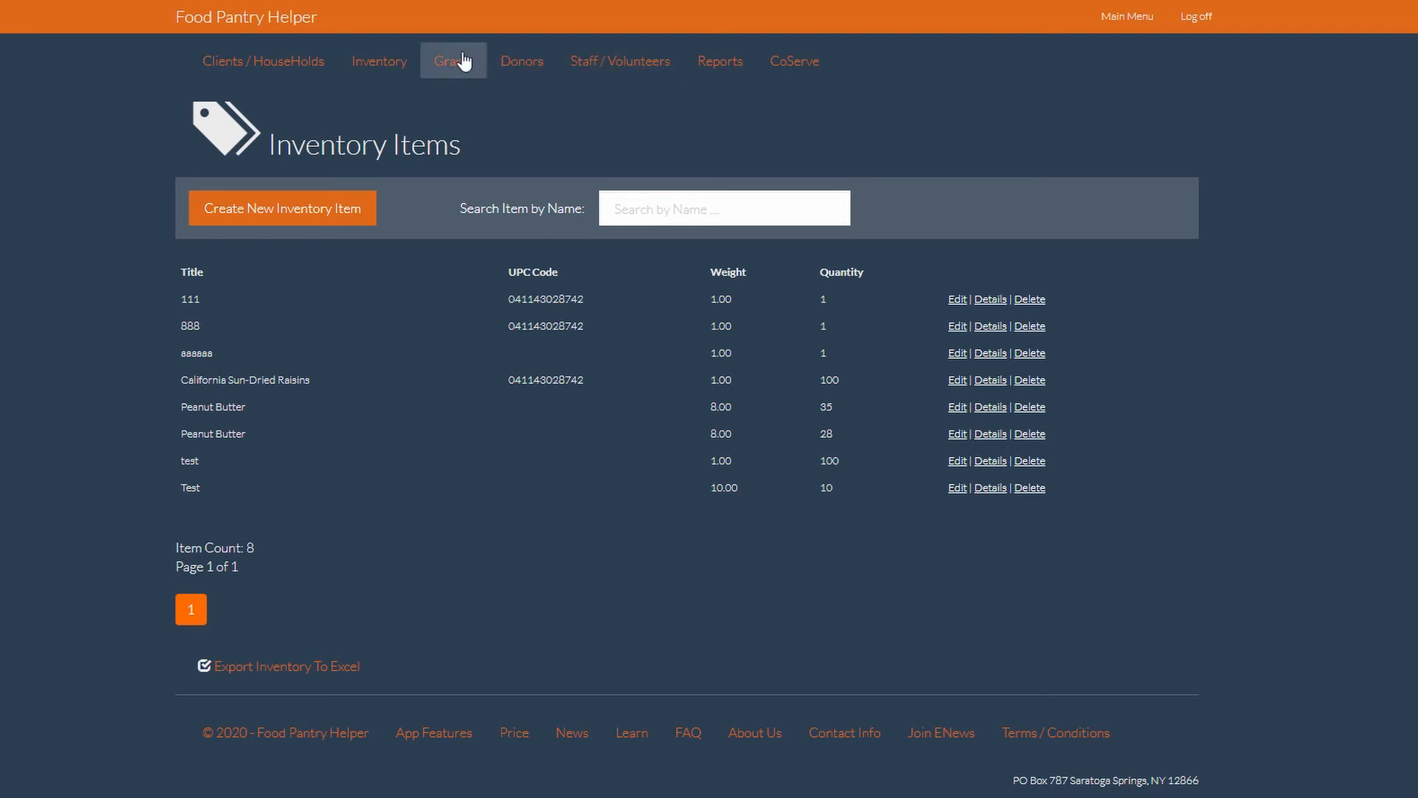
pyautogui.click(453, 60)
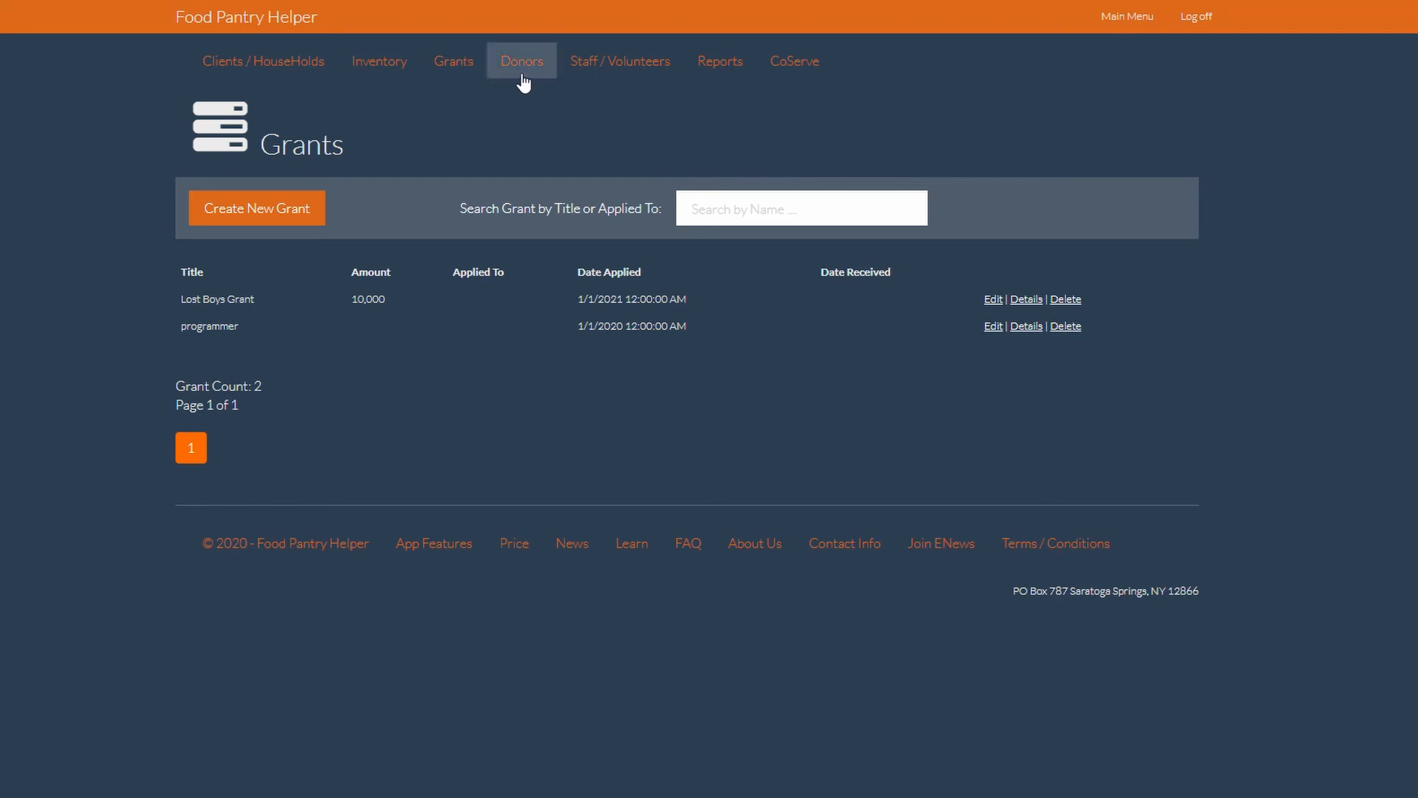
pyautogui.click(521, 60)
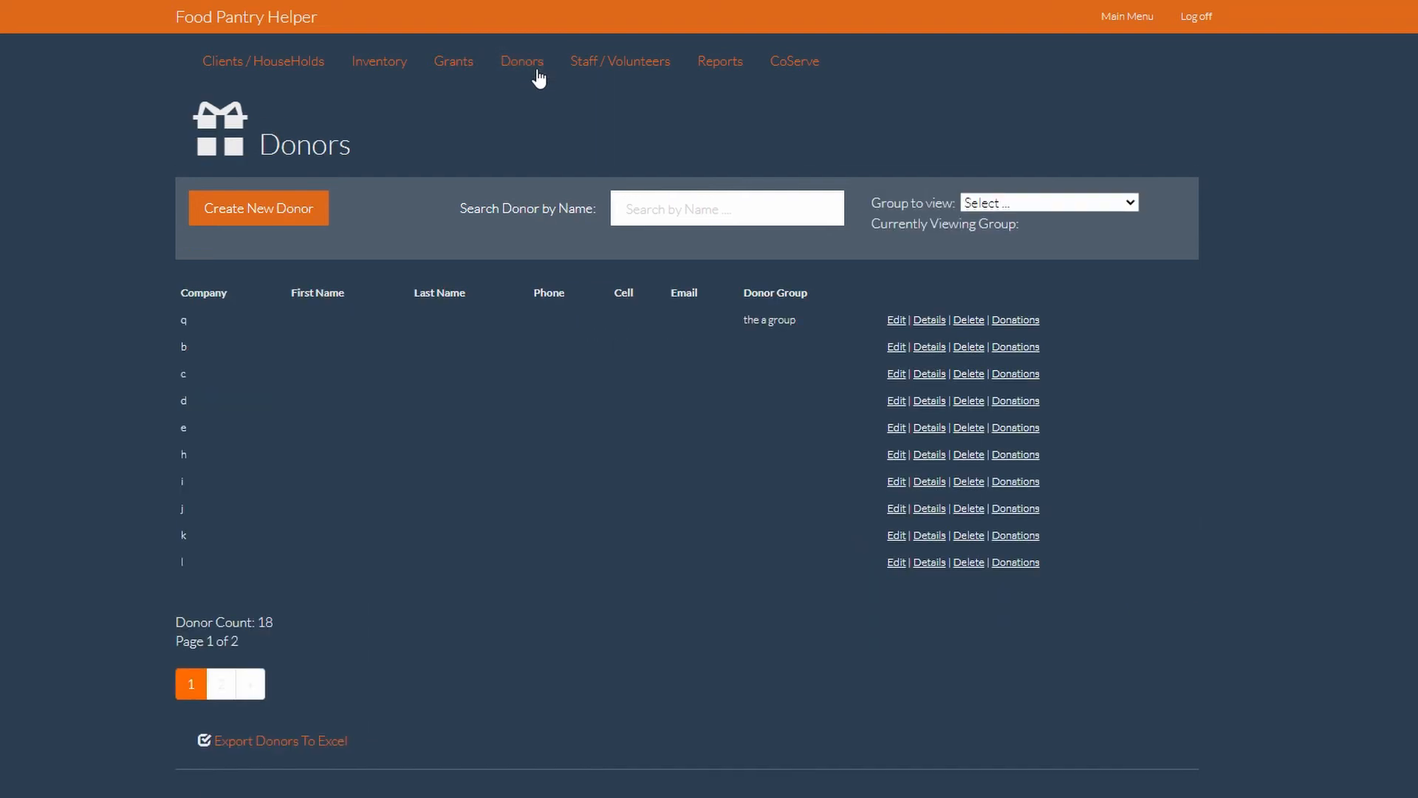
pyautogui.moveTo(783, 473)
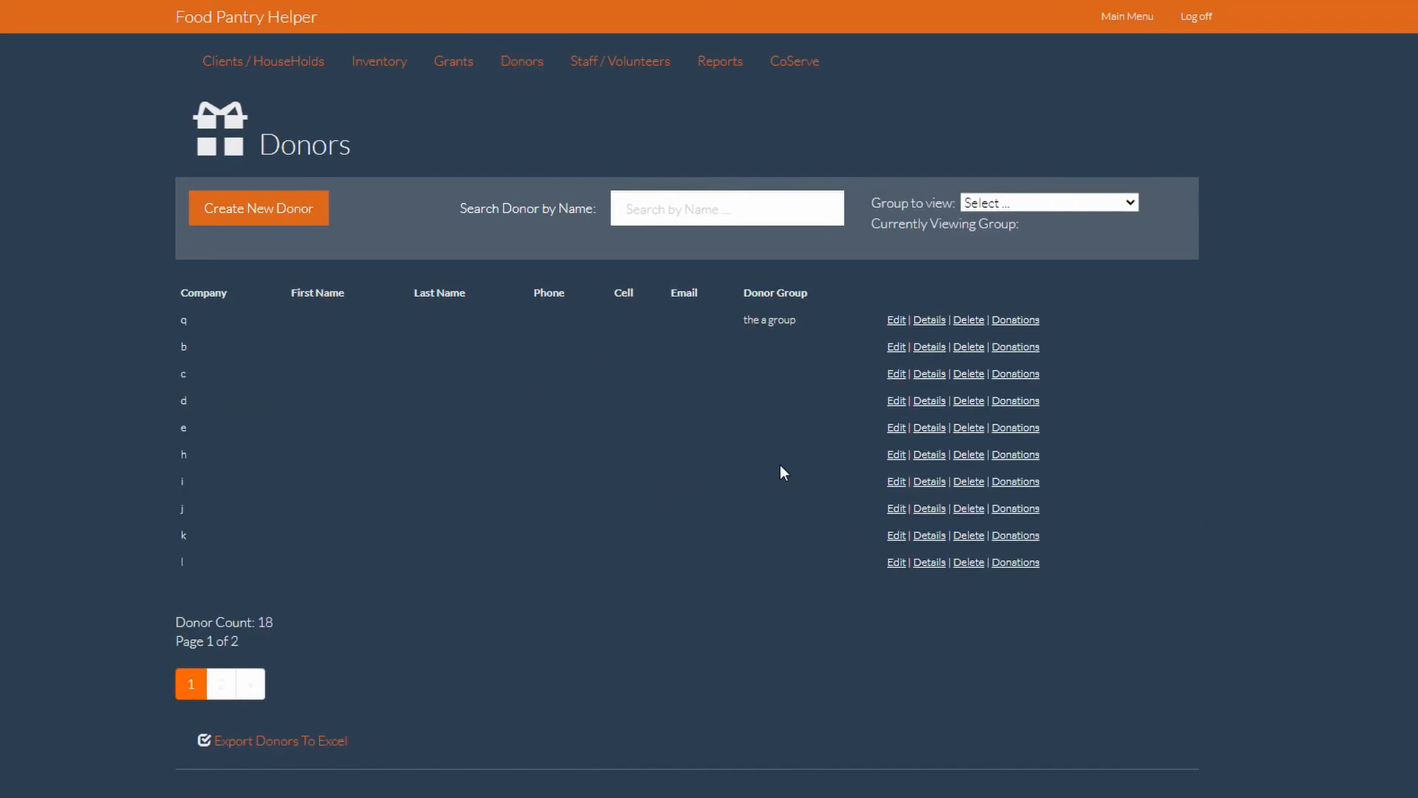
pyautogui.moveTo(620, 60)
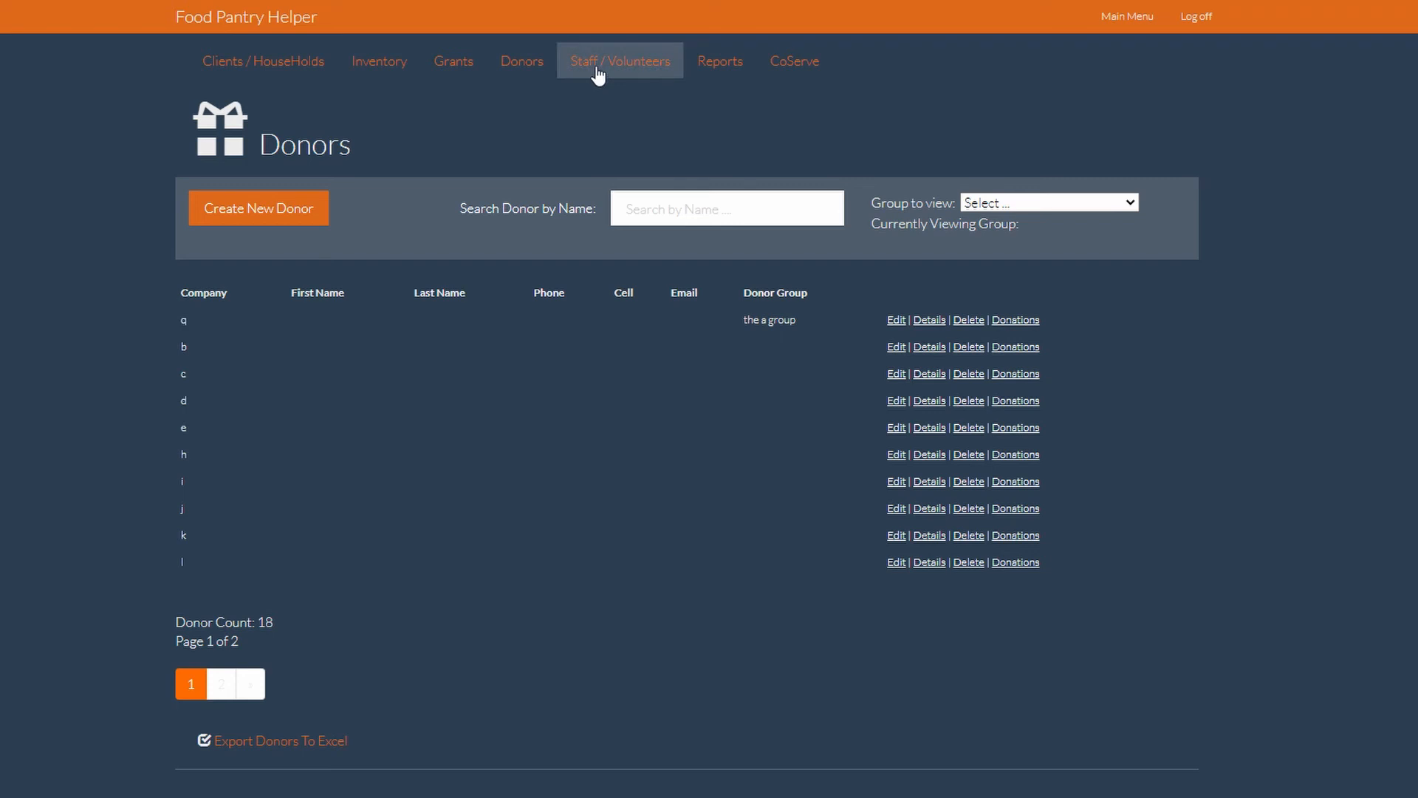
pyautogui.click(619, 61)
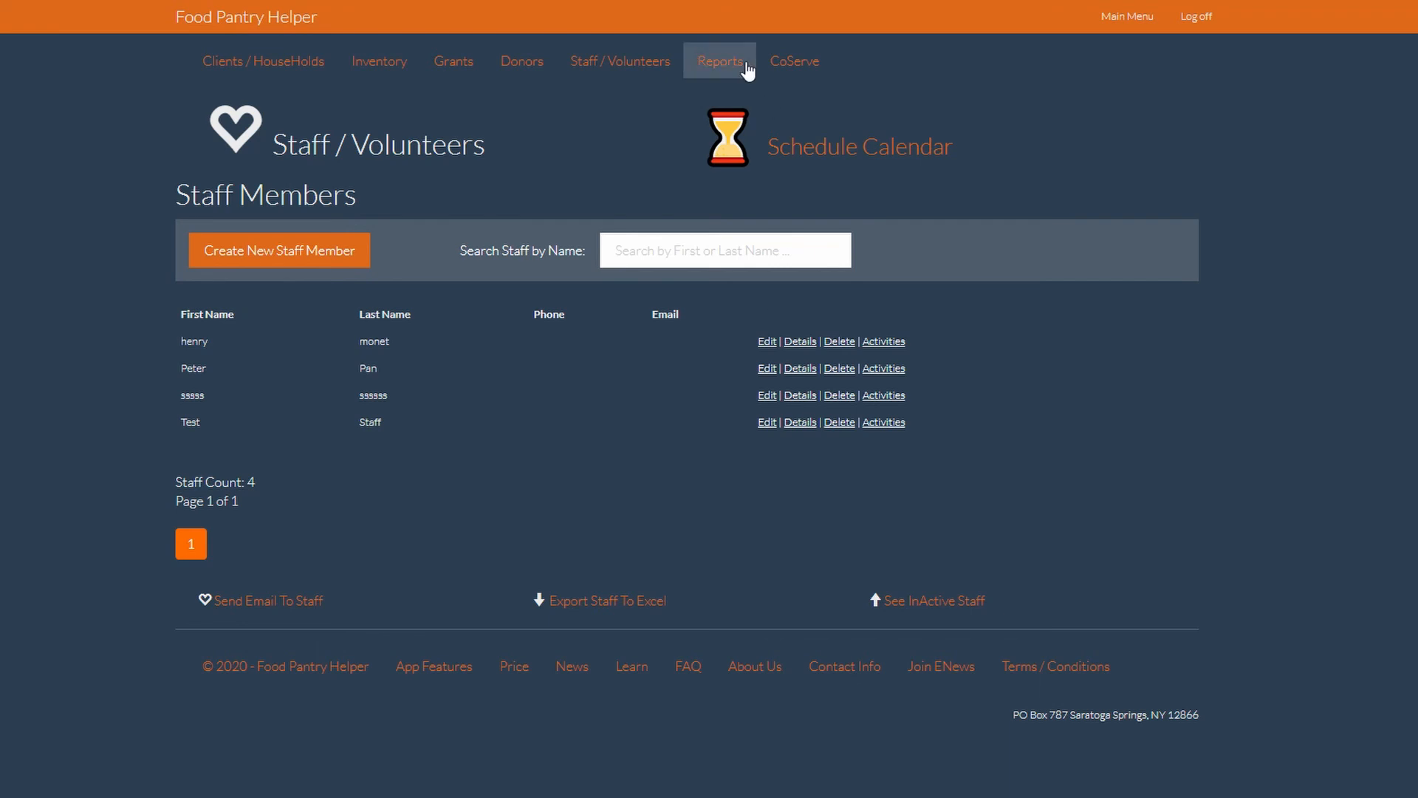
pyautogui.click(719, 61)
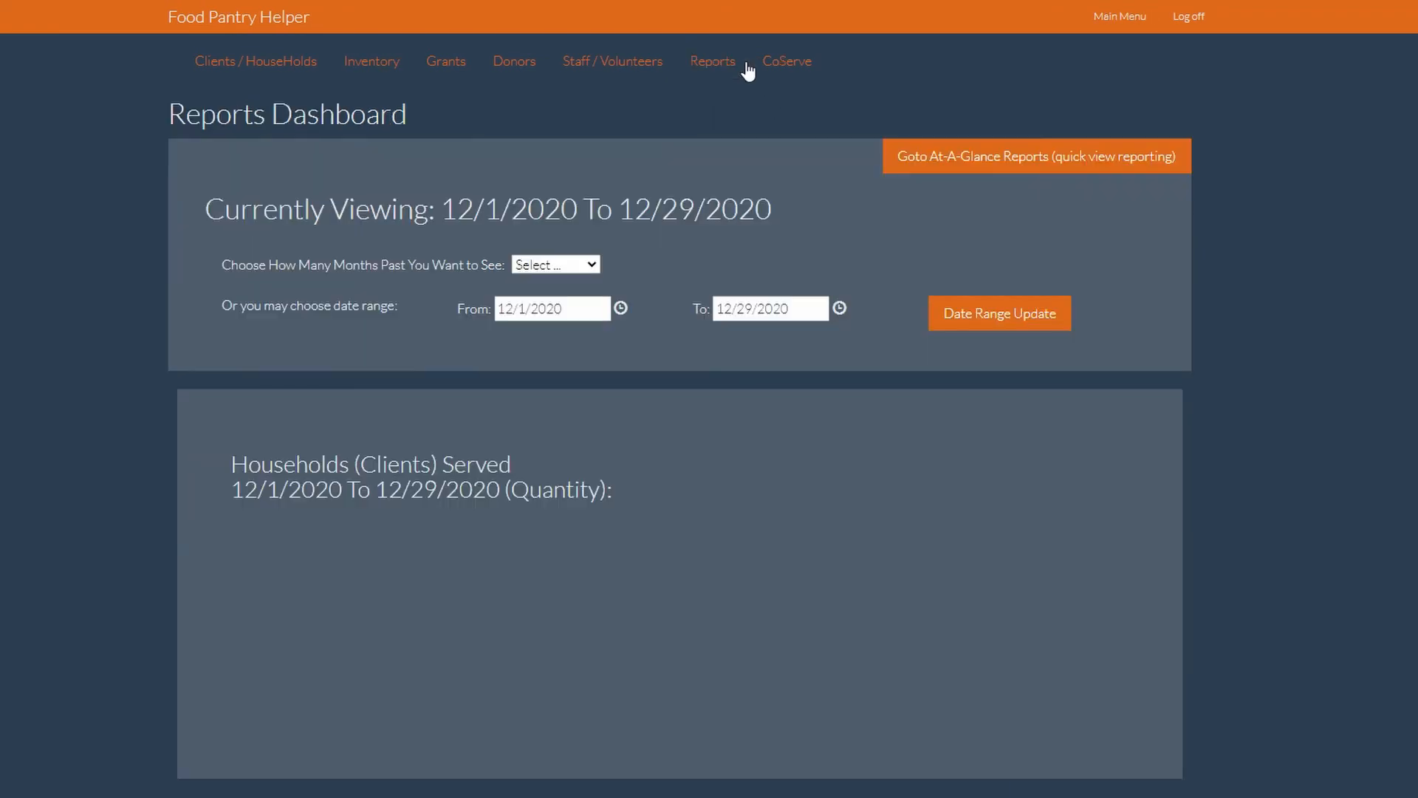